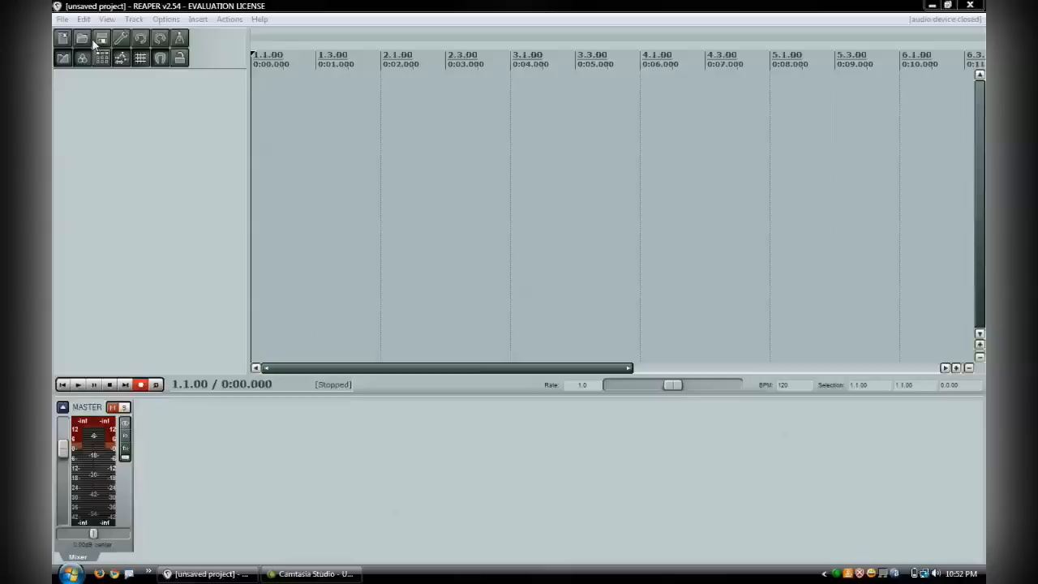
mouse_move(104, 110)
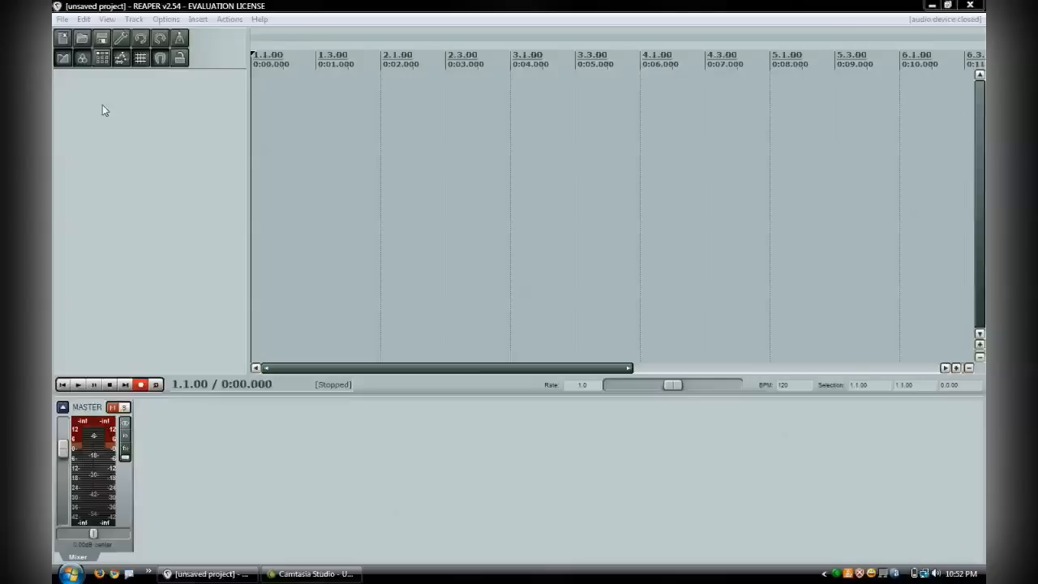
mouse_move(169, 143)
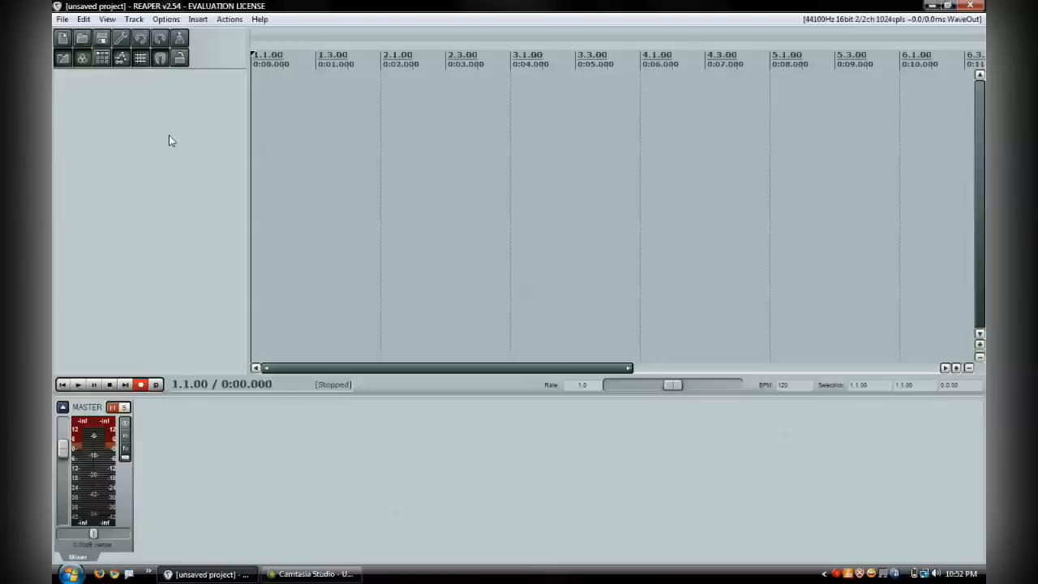
mouse_move(192, 140)
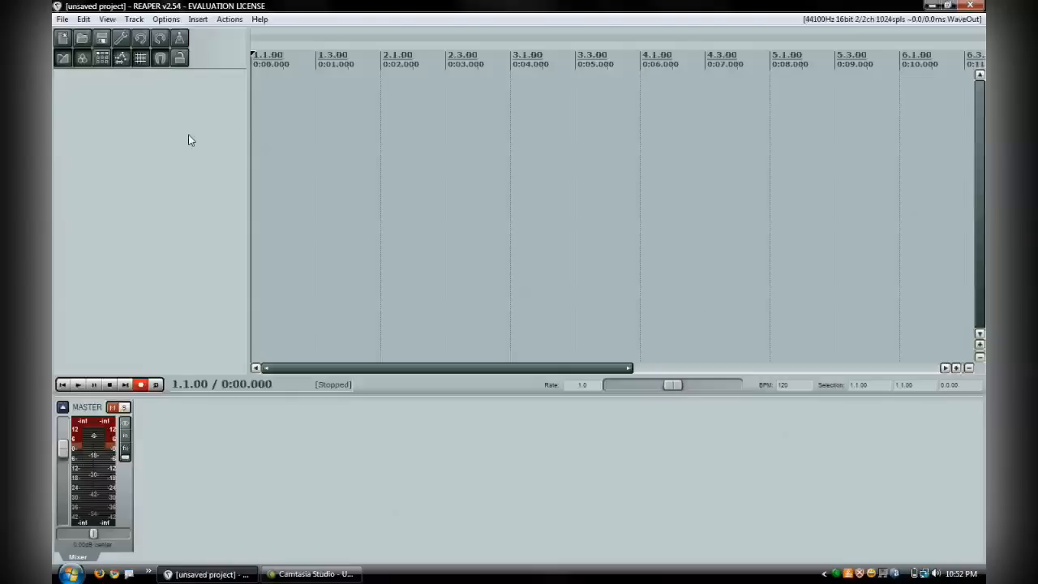
mouse_move(134, 107)
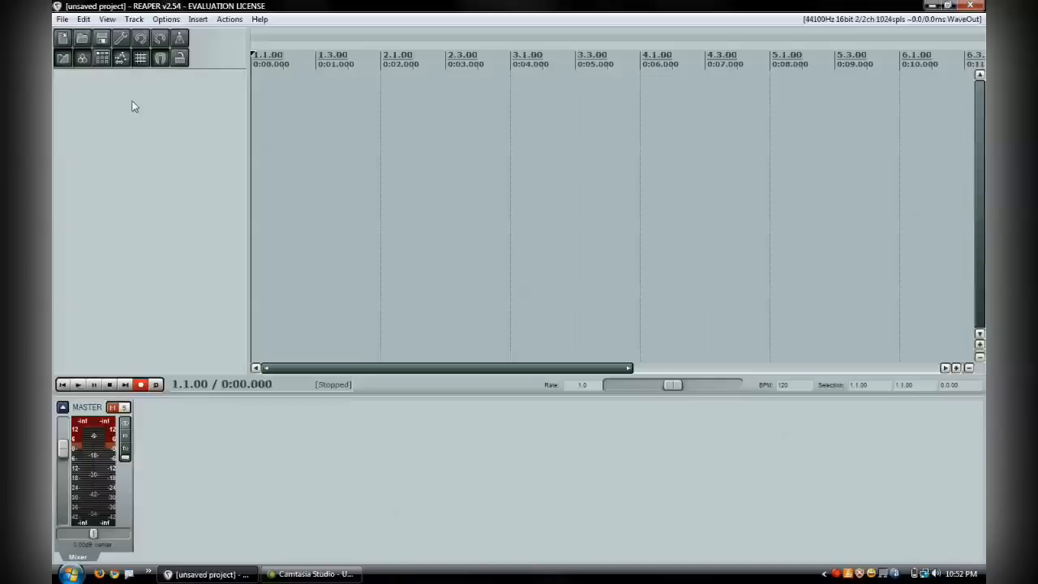
mouse_move(138, 105)
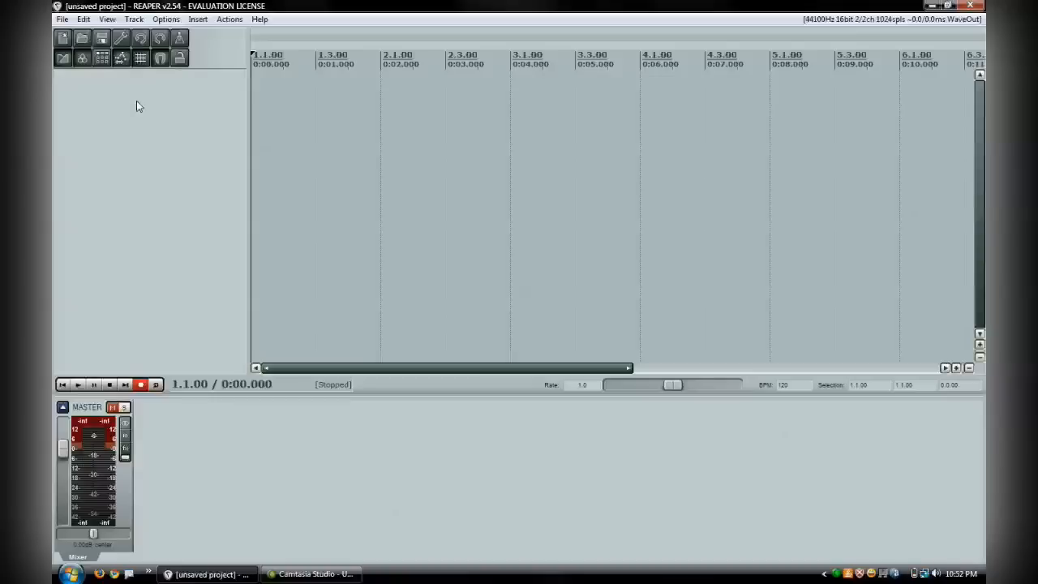
mouse_move(146, 104)
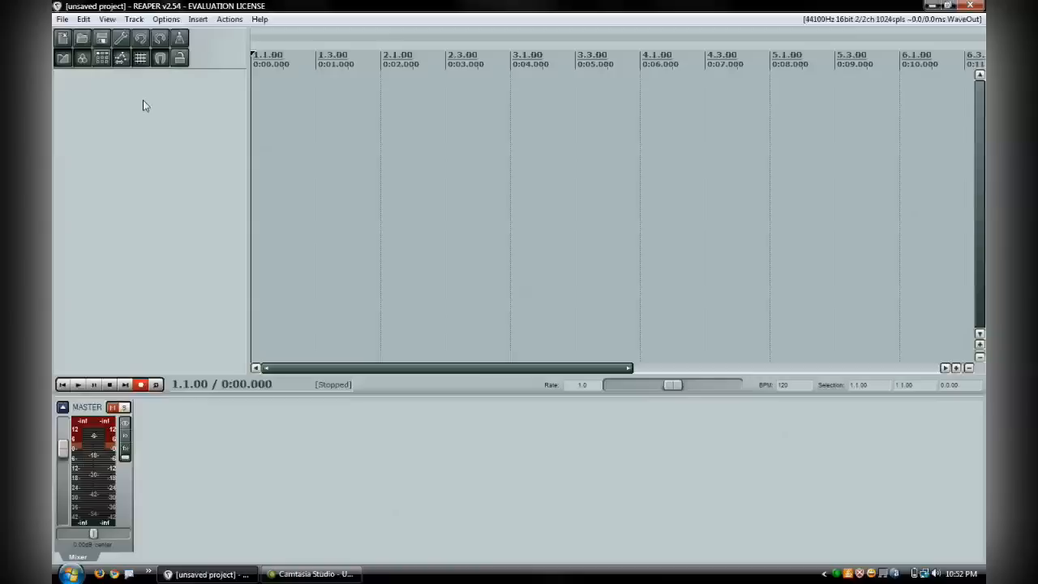
mouse_move(170, 99)
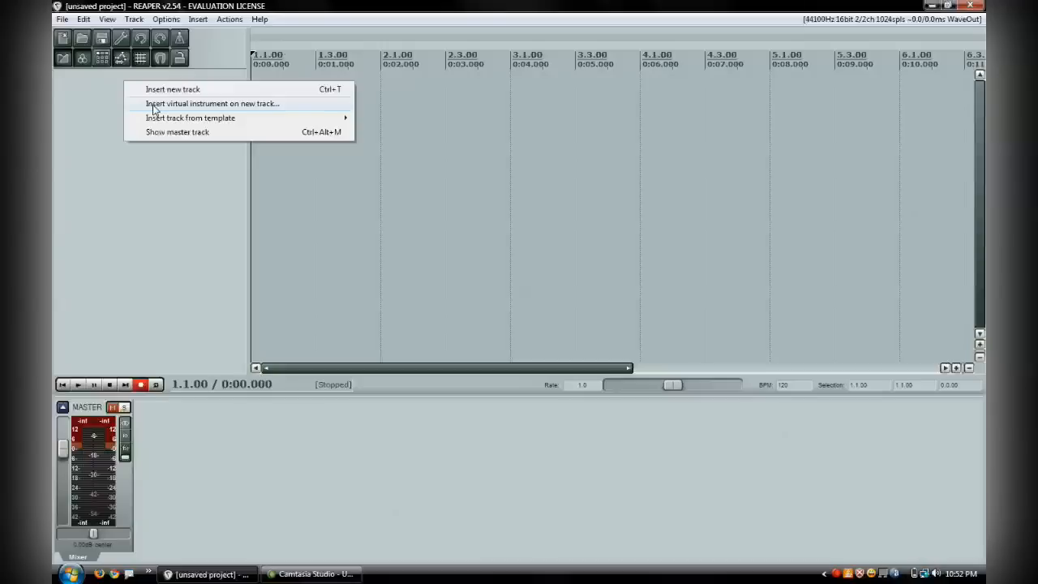
Insert the Dfh Sampler (Toontrack) VSTi on a new track, prompting the EZ1–EZ8 output build
left_click(209, 104)
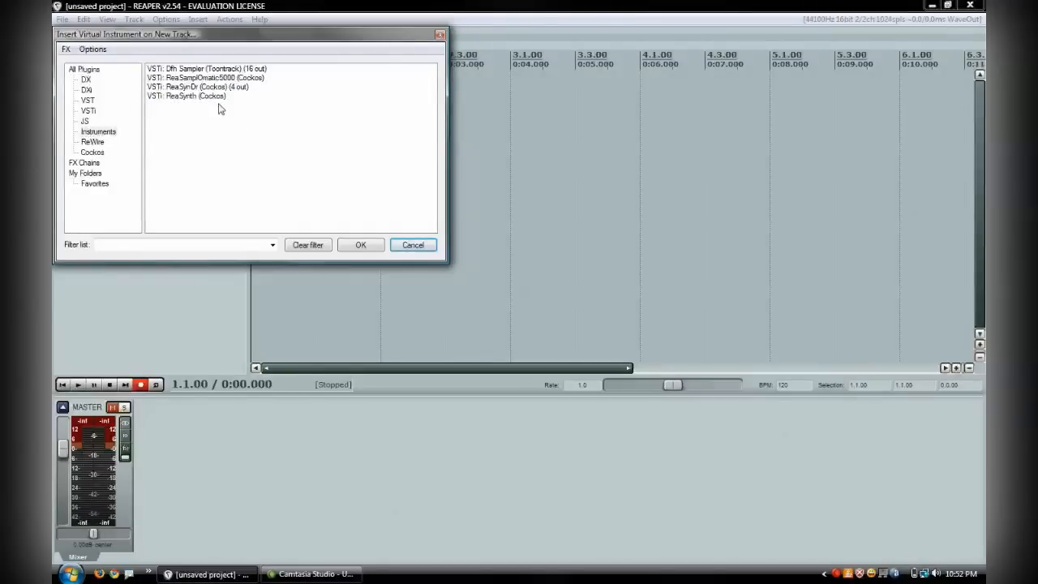
mouse_move(214, 97)
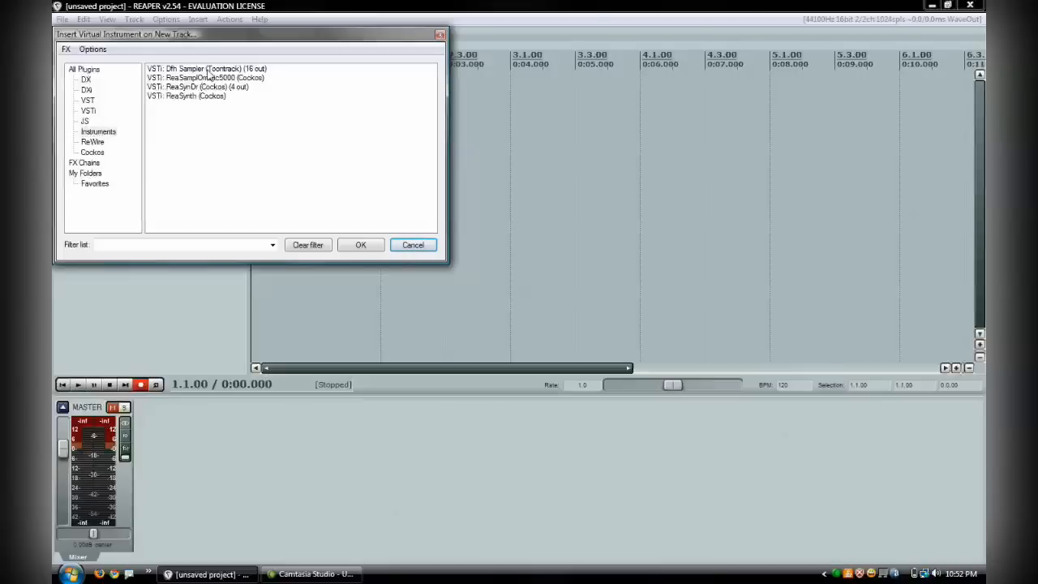
double_click(203, 68)
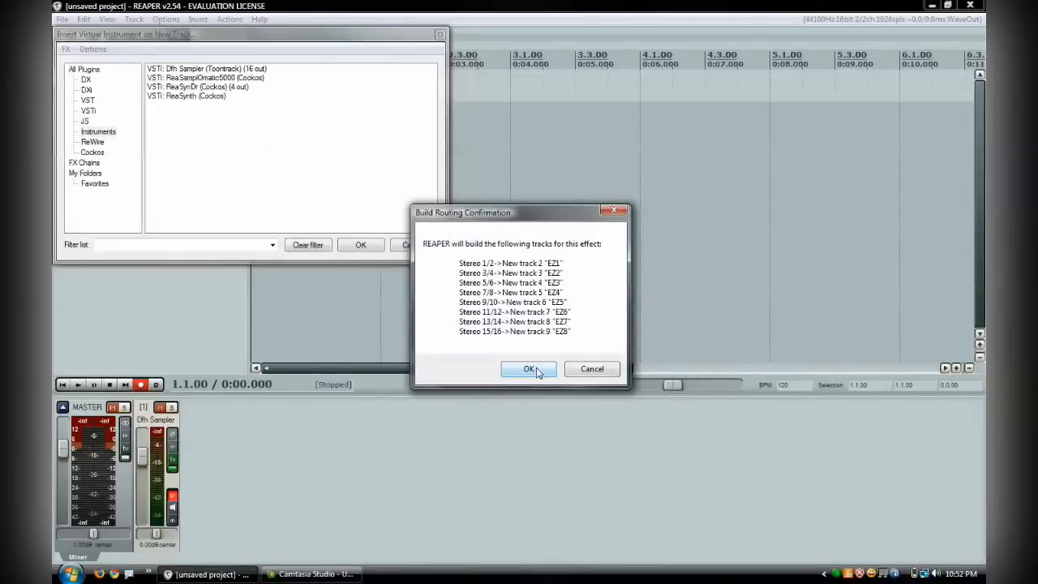
left_click(528, 370)
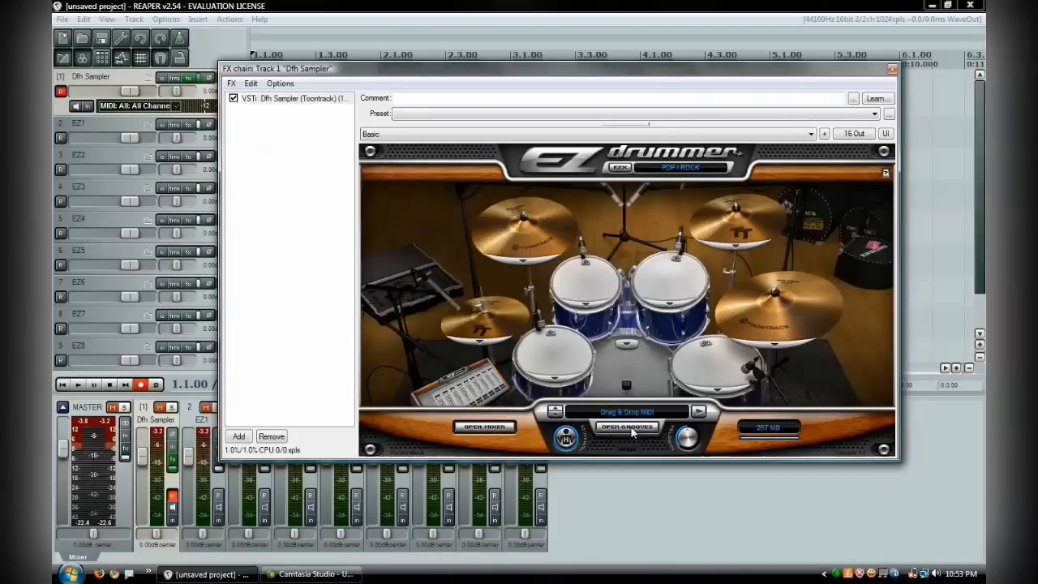
Browse to EZD POPROCK GROOVE 01 and list its hi-hat playing variations
left_click(626, 428)
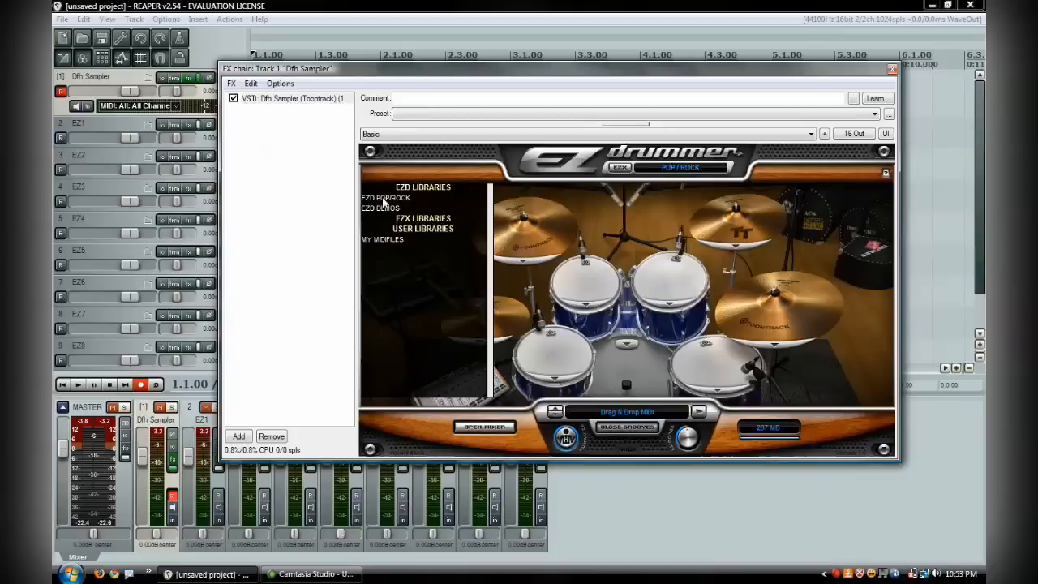
left_click(386, 197)
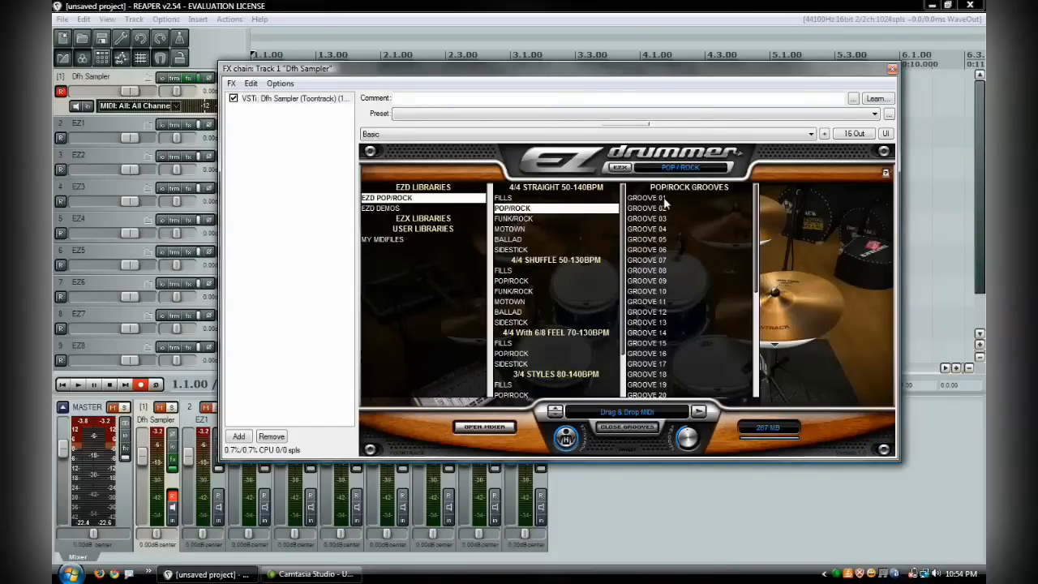
left_click(647, 198)
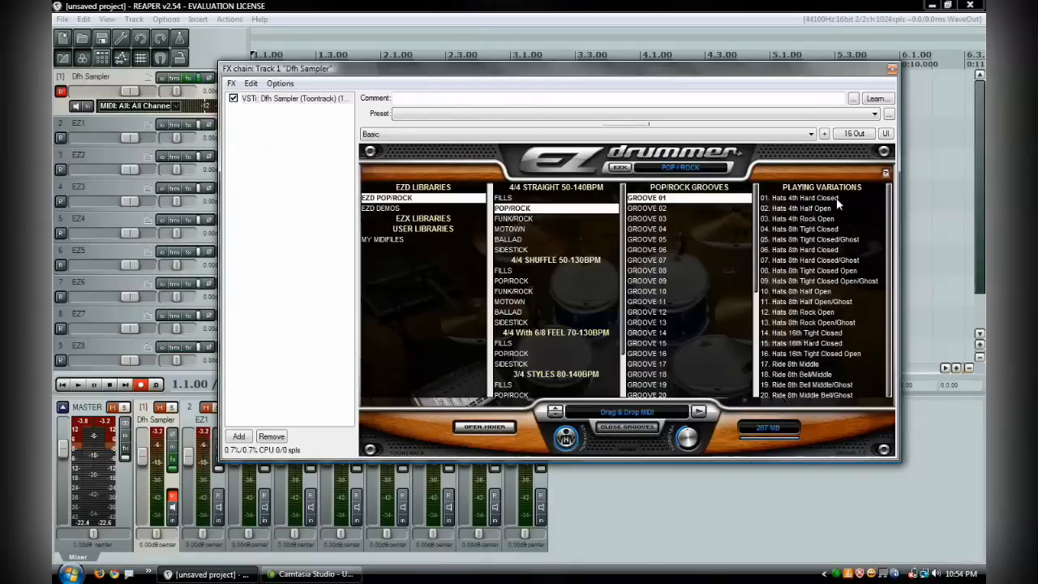
mouse_move(798, 198)
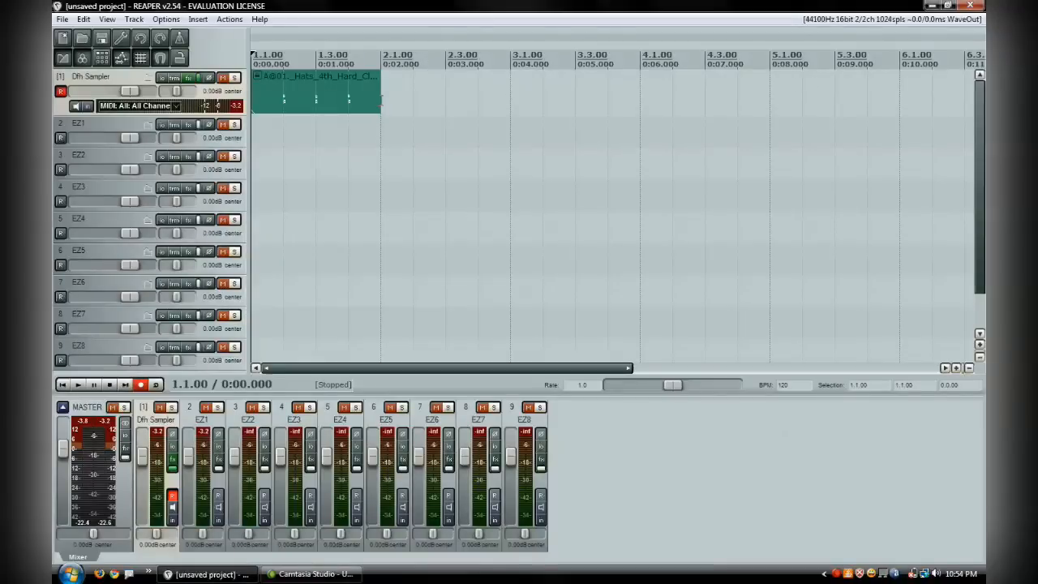
Drag the looped hi-hat MIDI item's right edge out through bars 2 and 4 to bar 5
left_click_drag(381, 93, 430, 92)
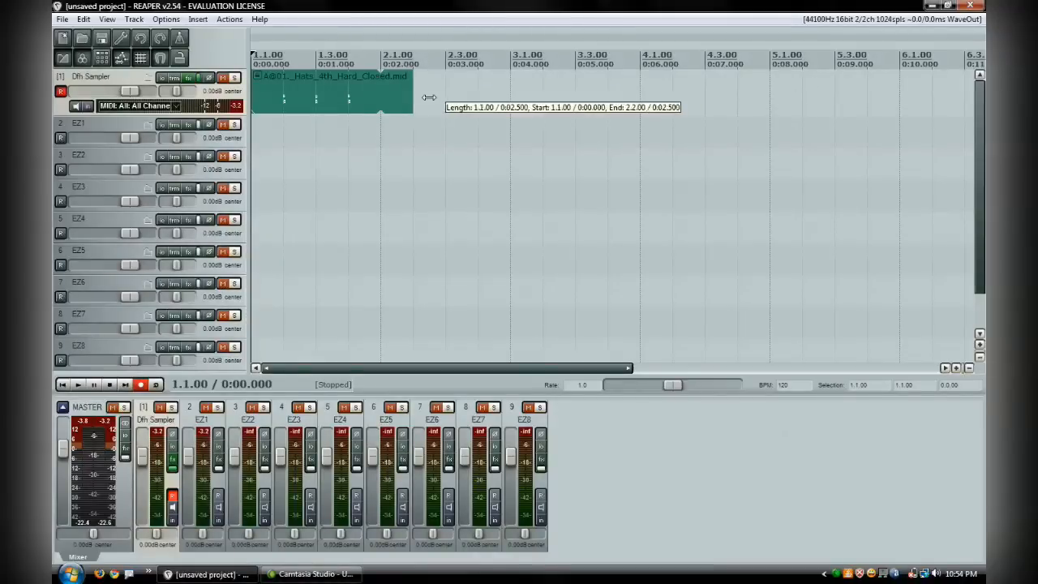
left_click_drag(412, 99, 636, 99)
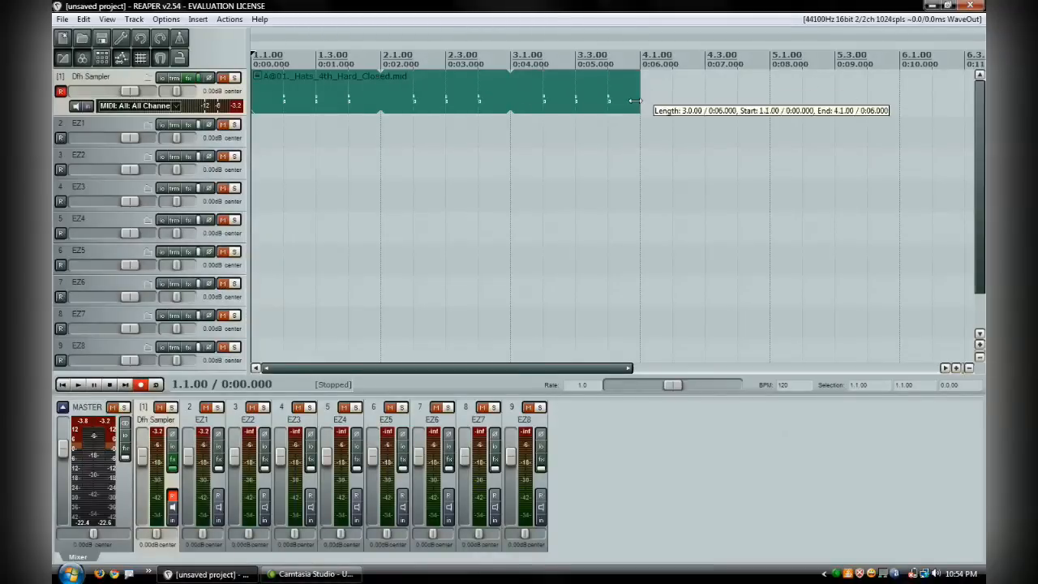
left_click_drag(636, 100, 754, 101)
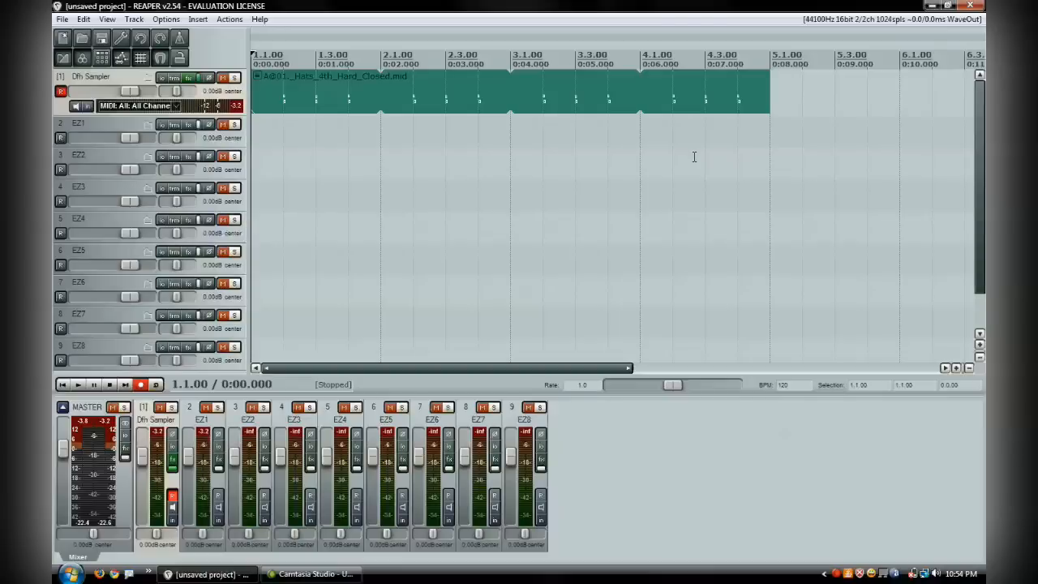
left_click(78, 385)
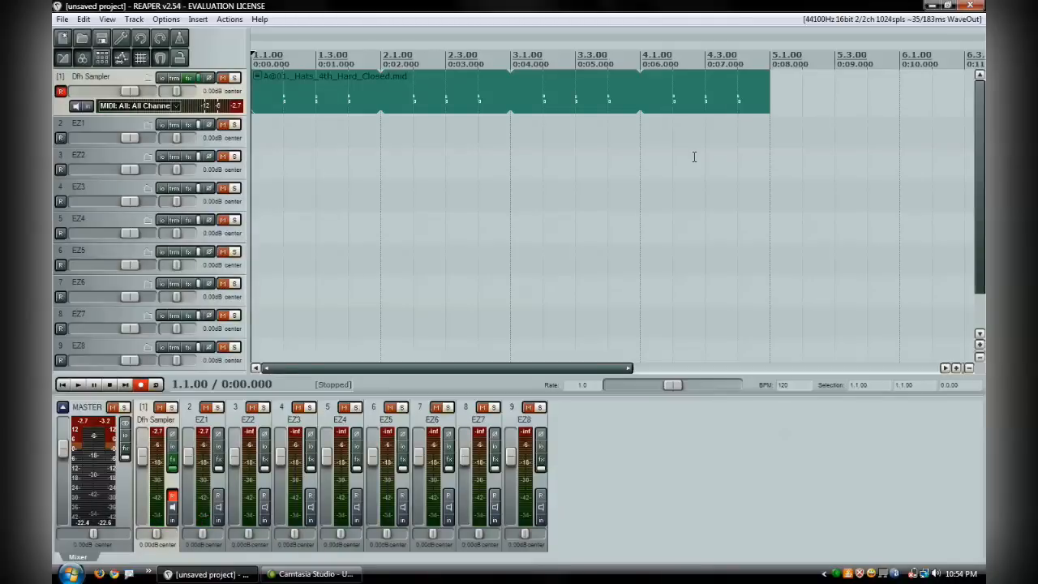
mouse_move(767, 88)
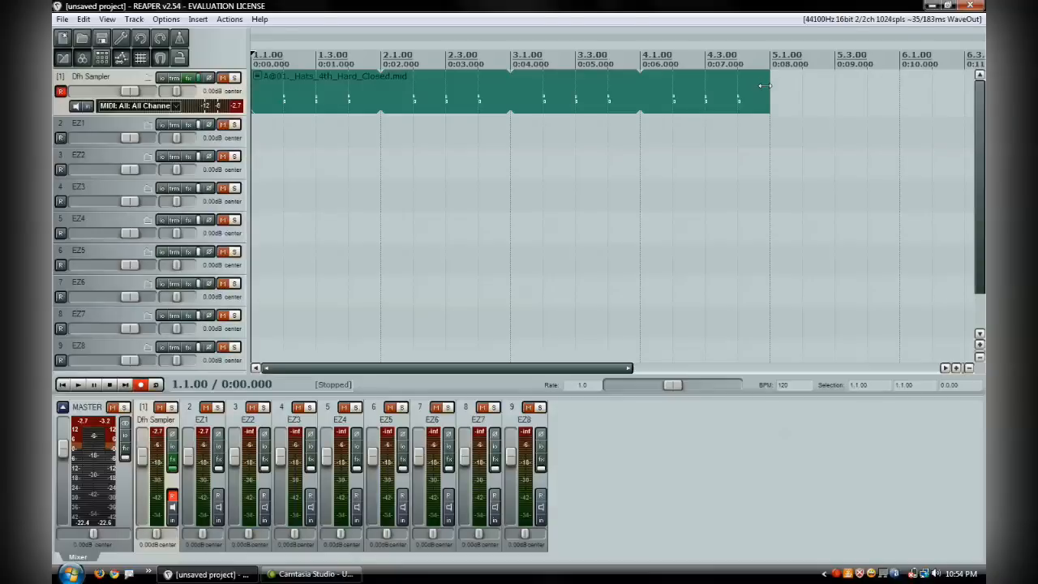
mouse_move(396, 49)
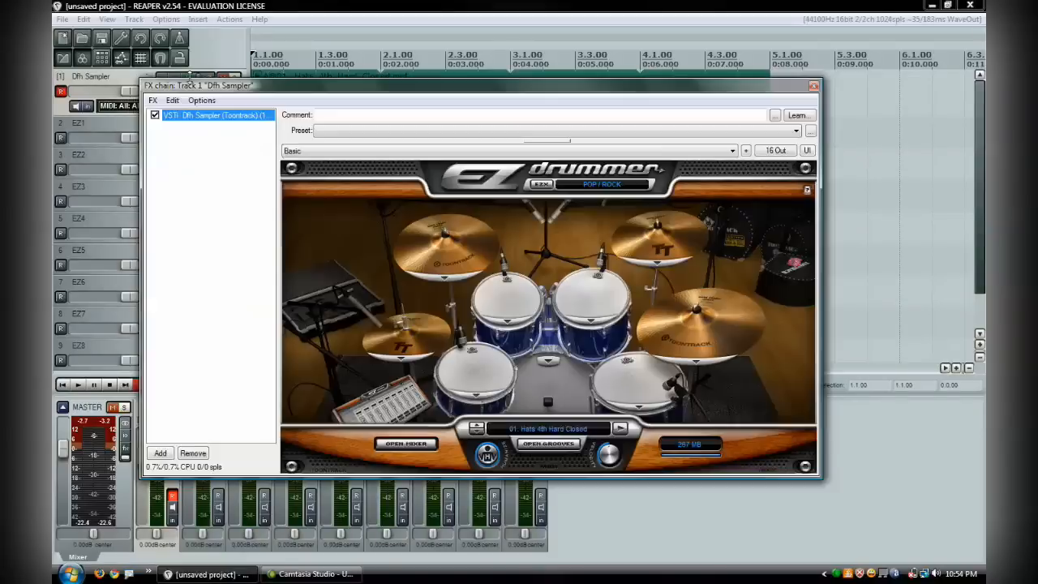
mouse_move(255, 295)
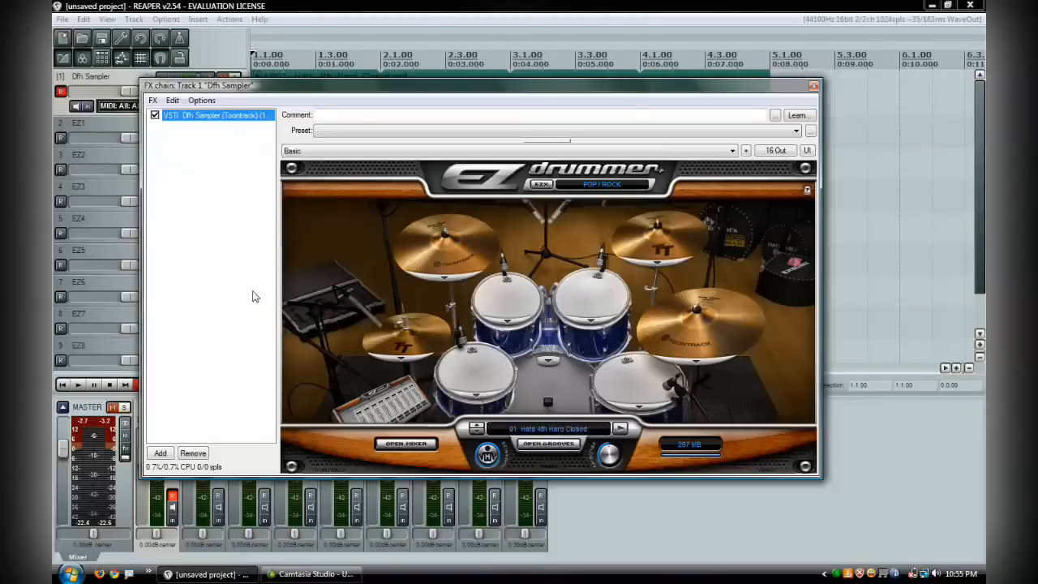
mouse_move(409, 373)
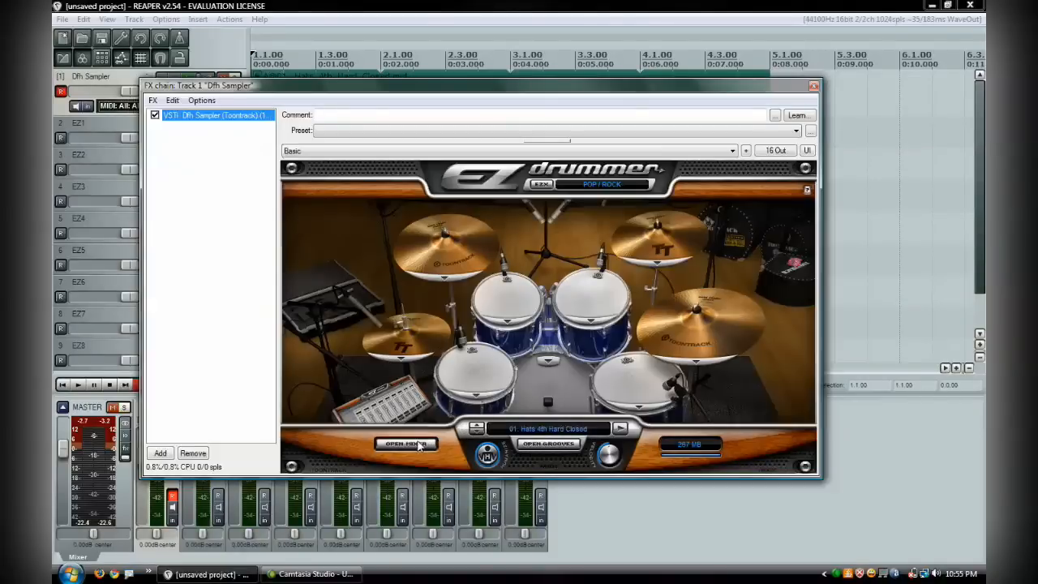
left_click(405, 444)
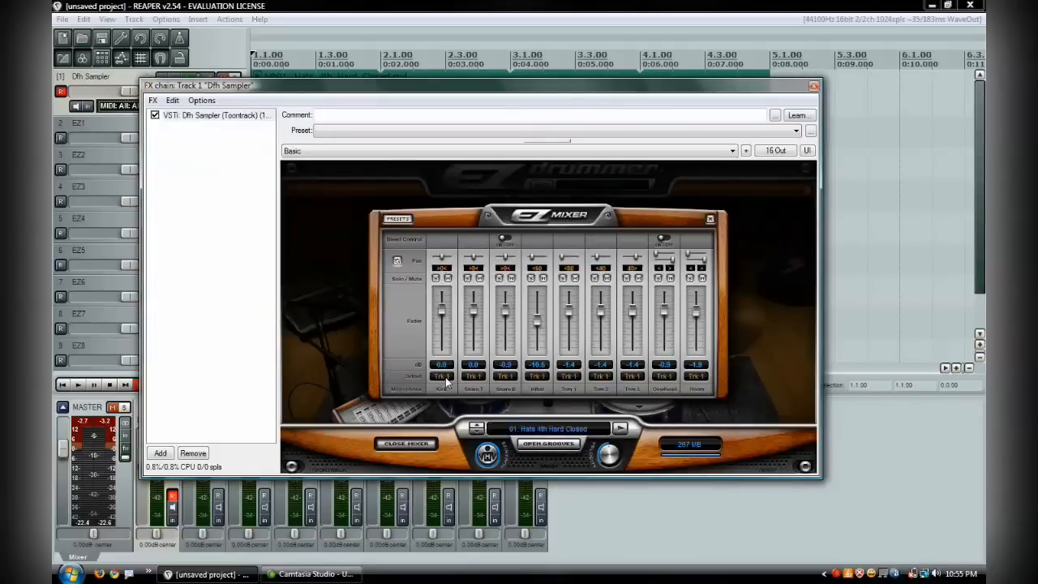
left_click(441, 376)
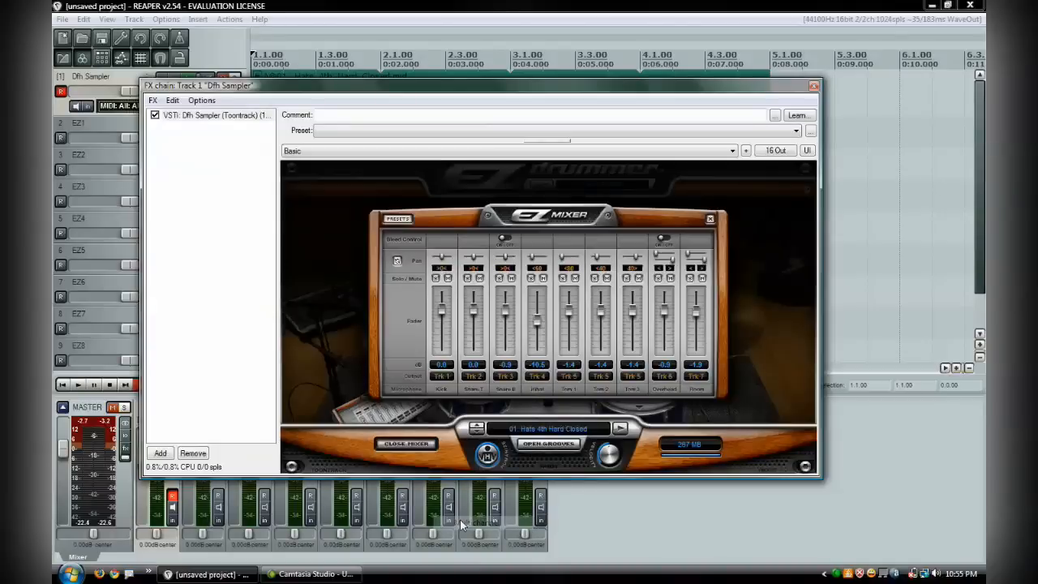
mouse_move(608, 403)
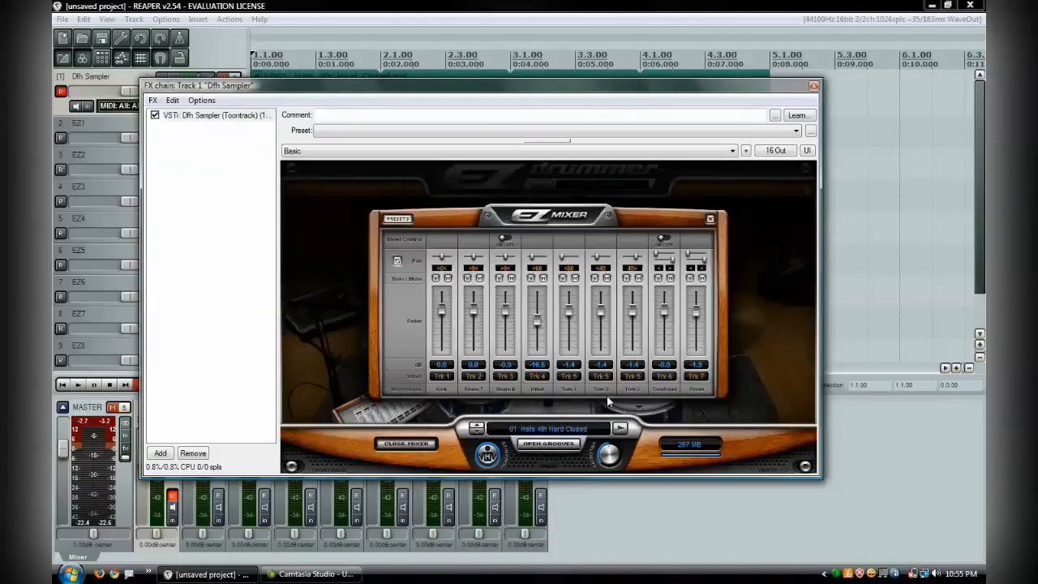
left_click(406, 444)
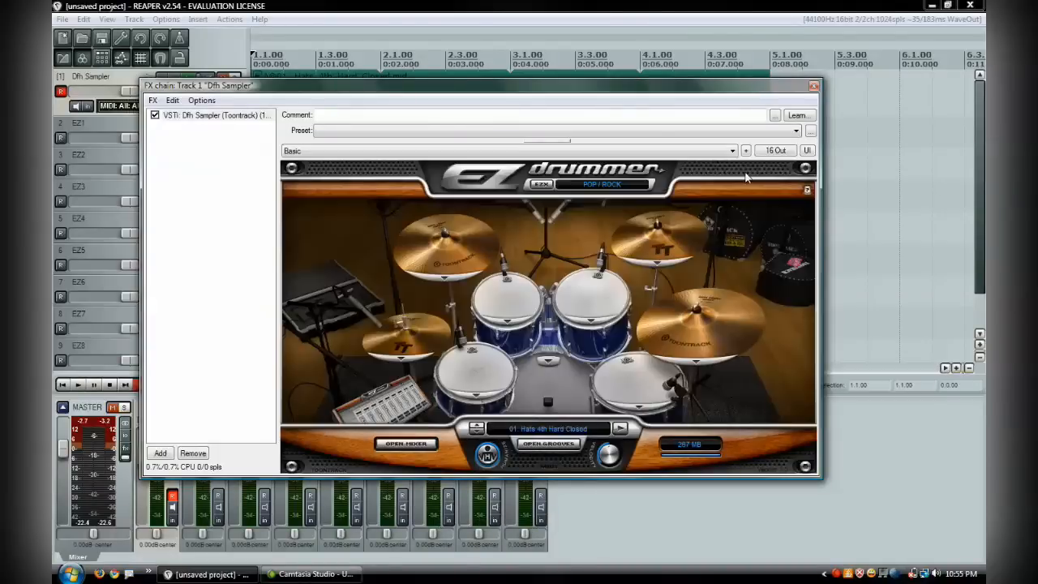
left_click(813, 86)
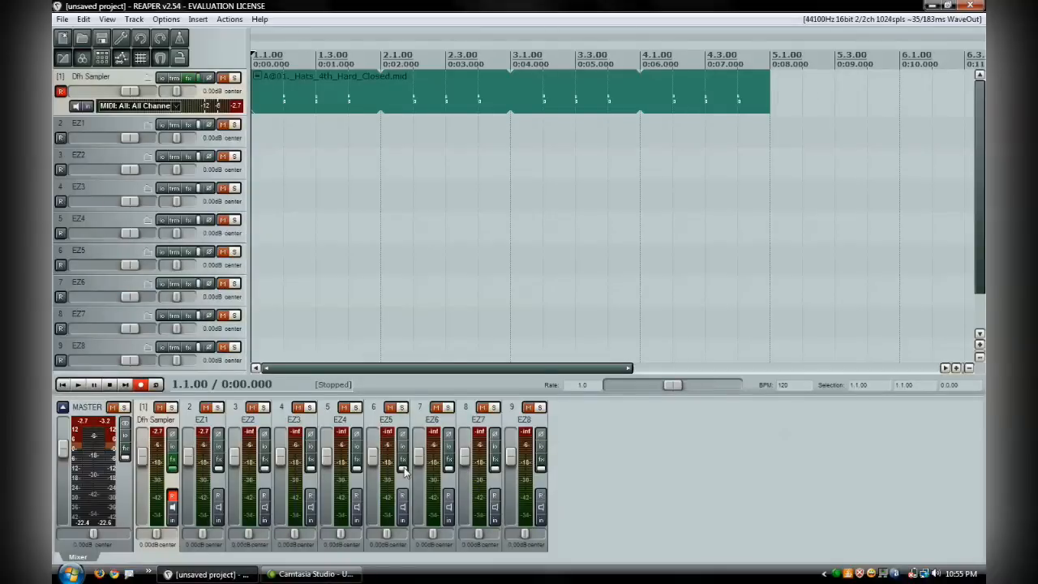
mouse_move(649, 428)
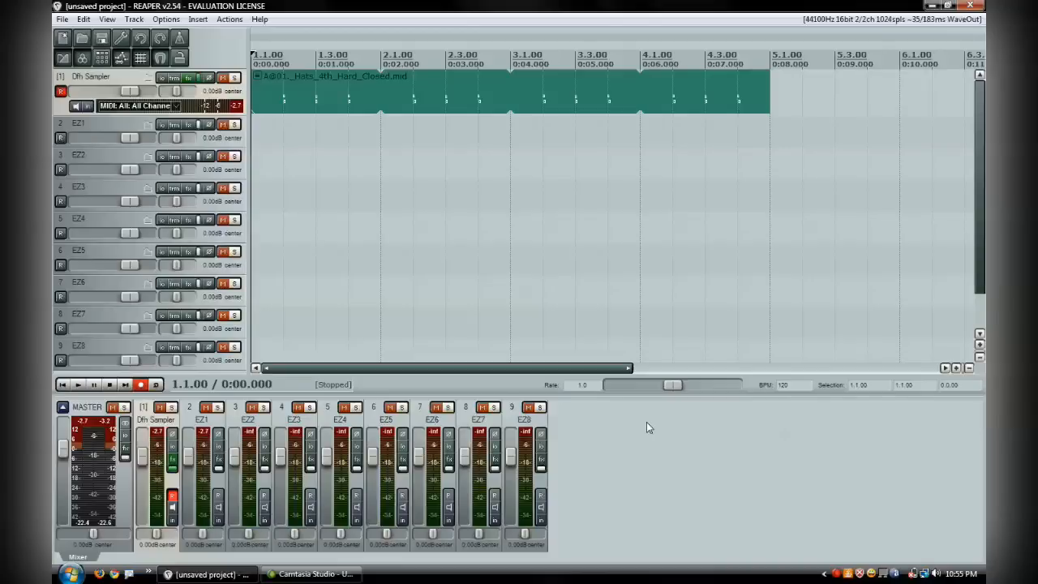
left_click(77, 384)
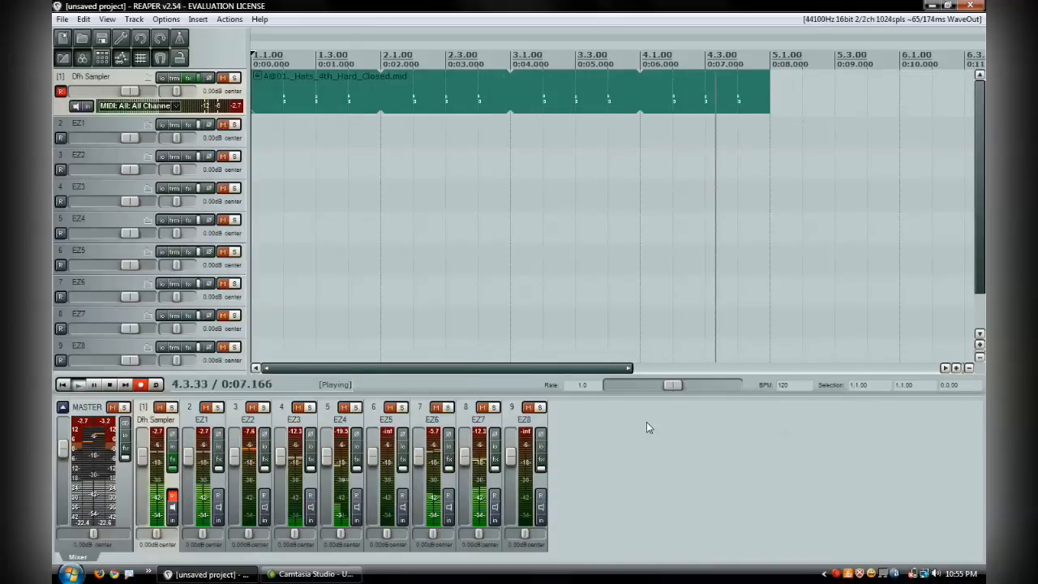
left_click(93, 384)
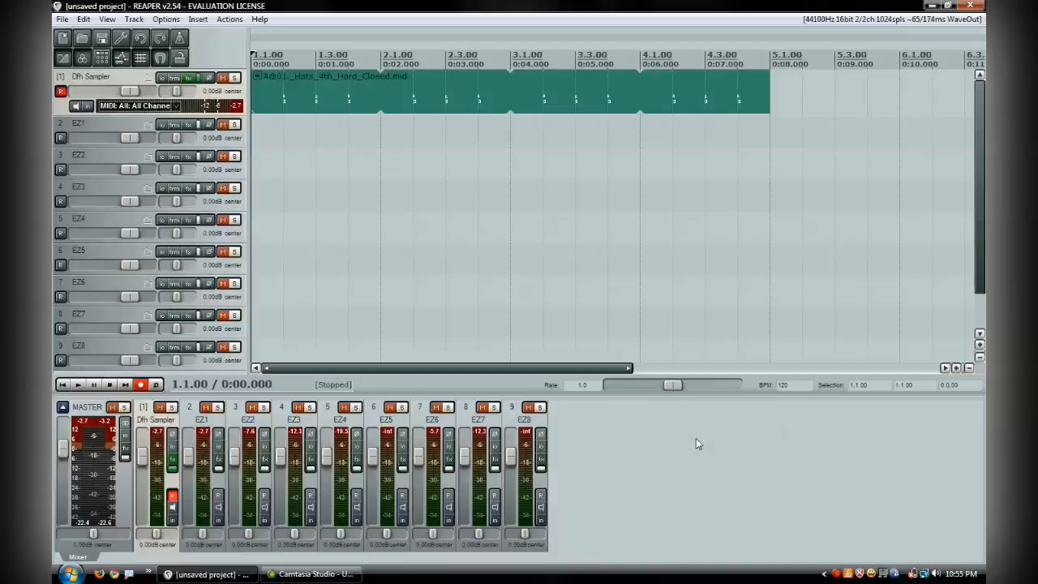
mouse_move(619, 443)
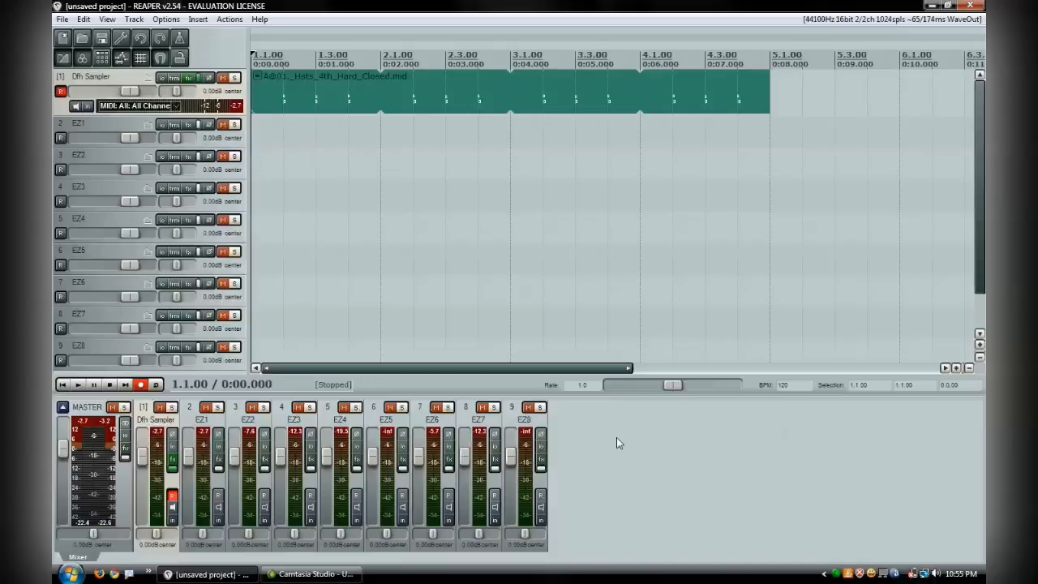